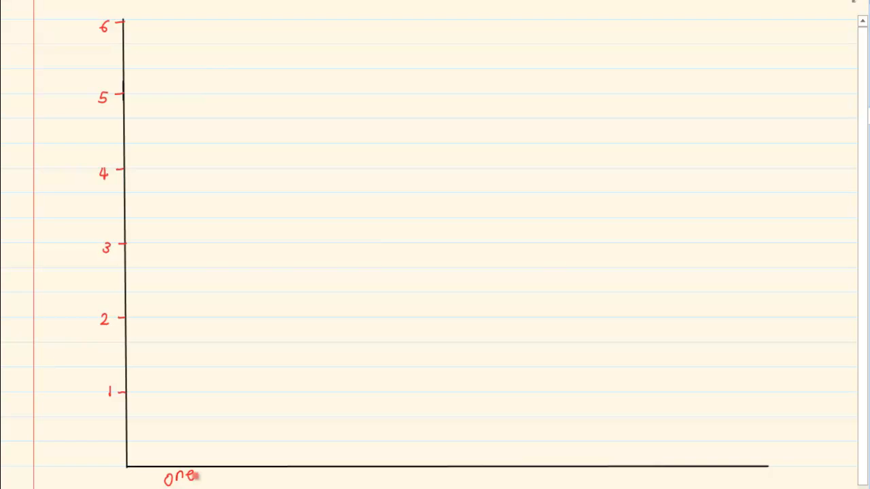
- Handwrite the category labels one to five beneath the graph's x-axis
{"action": "type", "text": "two three four five"}
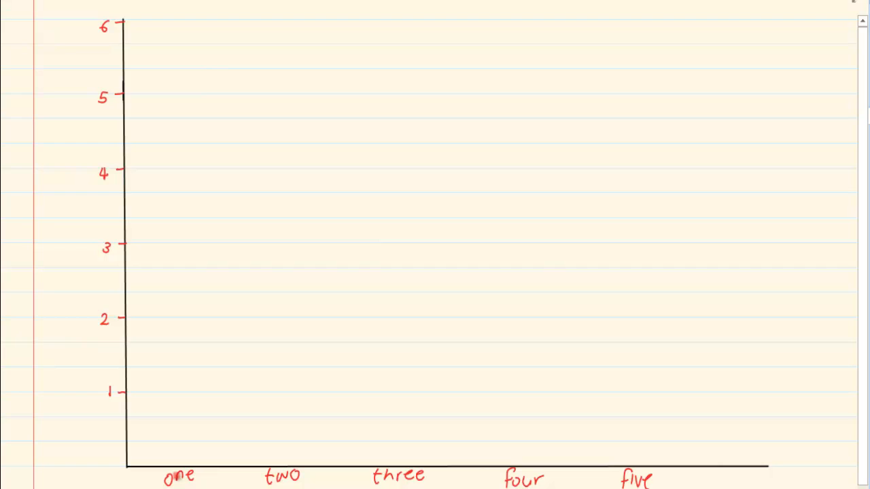
{"action": "left_click_drag", "start_coordinate": [162, 466], "coordinate": [157, 319]}
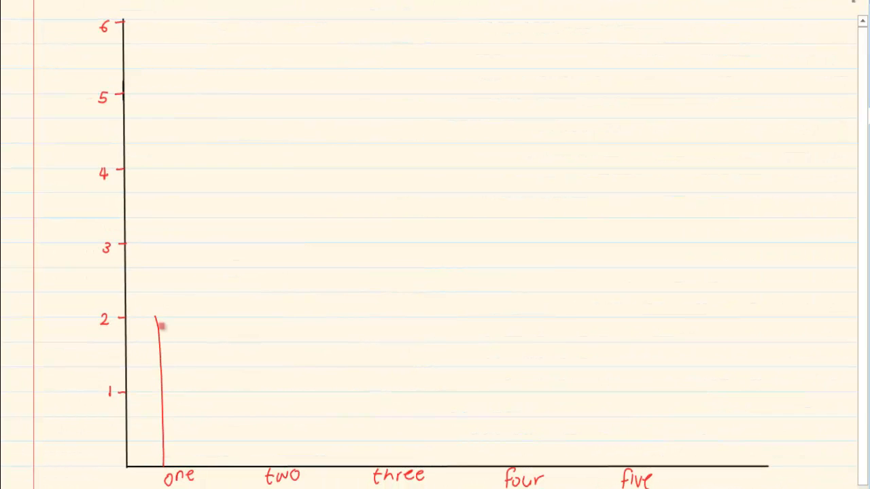
- Draw a red bar to 2 above 'one' and a blue bar to 5 above 'two'
{"action": "left_click_drag", "start_coordinate": [156, 316], "coordinate": [193, 330]}
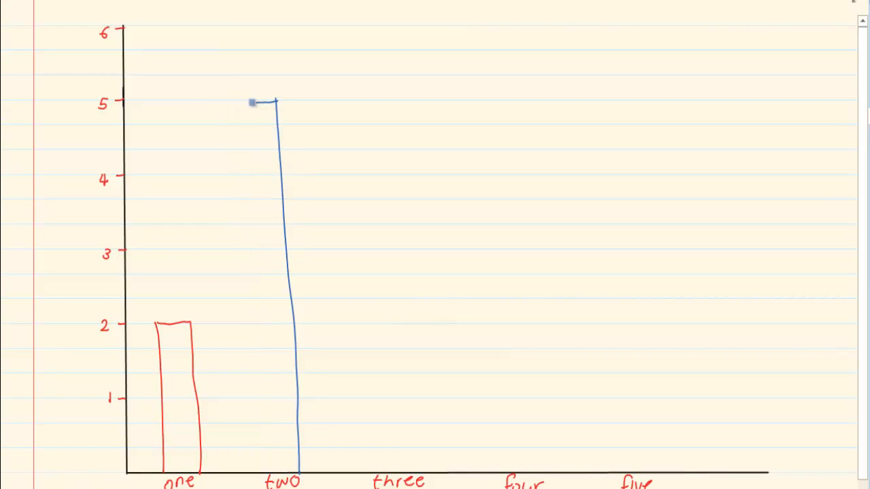
{"action": "left_click_drag", "start_coordinate": [253, 102], "coordinate": [255, 285]}
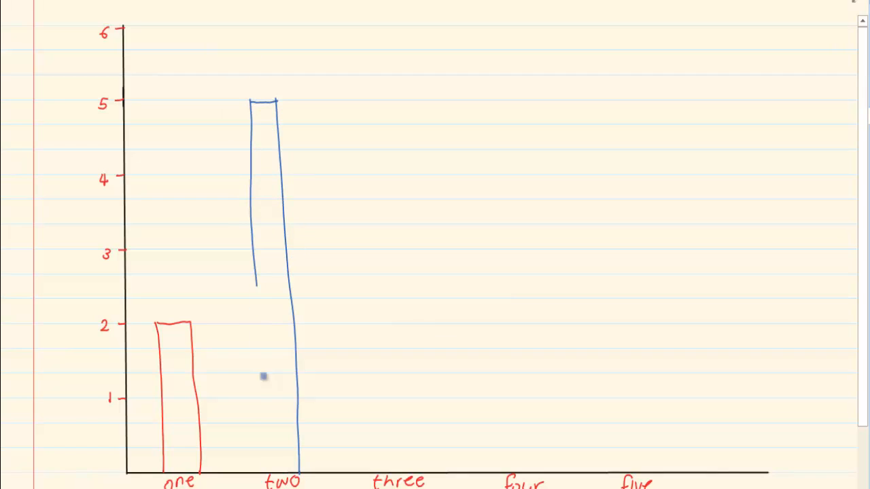
{"action": "left_click_drag", "start_coordinate": [261, 288], "coordinate": [271, 469]}
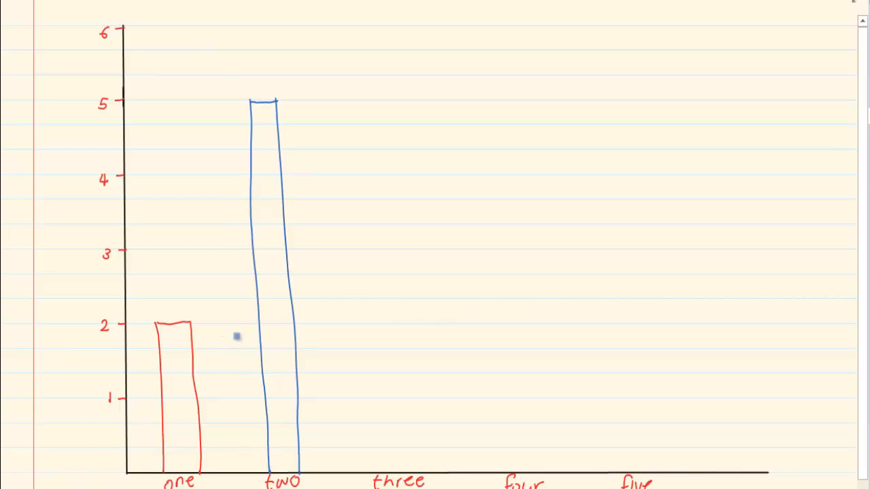
{"action": "mouse_move", "coordinate": [234, 328]}
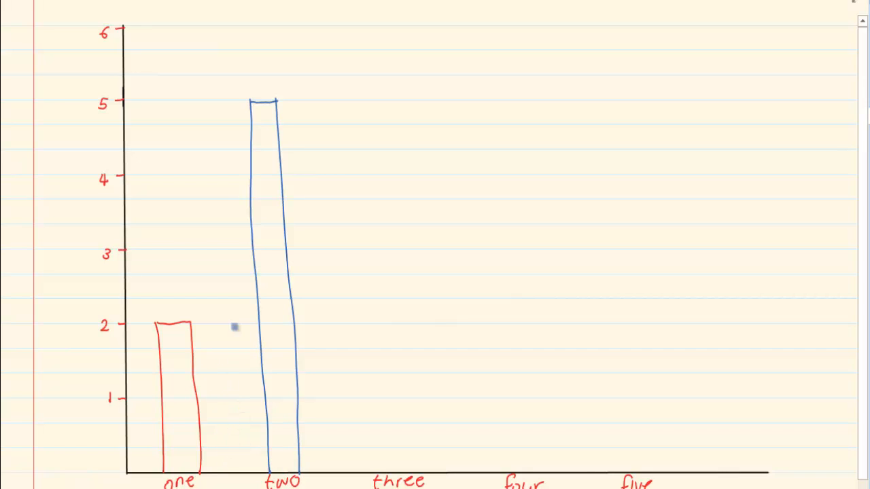
{"action": "mouse_move", "coordinate": [246, 431]}
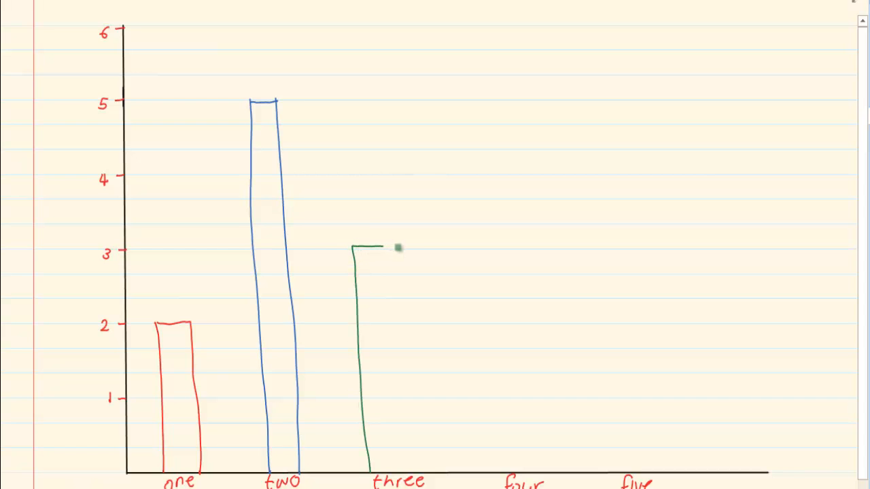
- Draw a green bar to 3 above 'three' and a black bar to 6 above 'four'
{"action": "left_click_drag", "start_coordinate": [397, 248], "coordinate": [418, 471]}
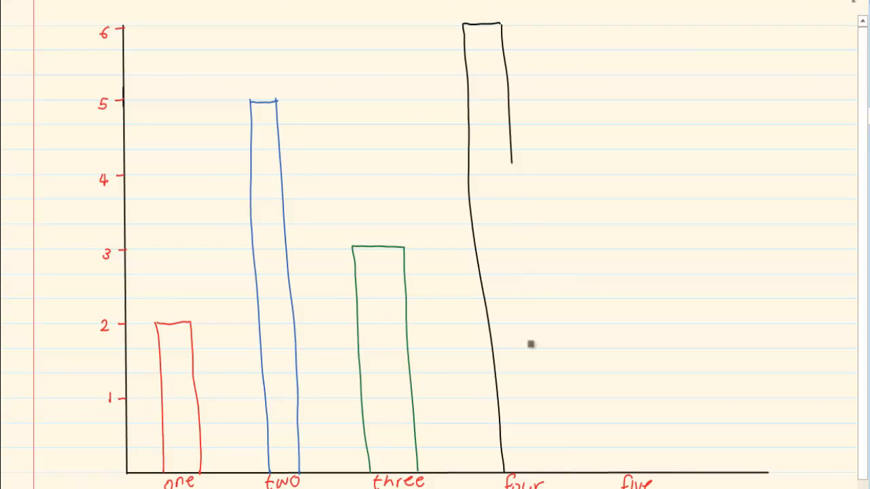
{"action": "left_click_drag", "start_coordinate": [513, 163], "coordinate": [537, 469]}
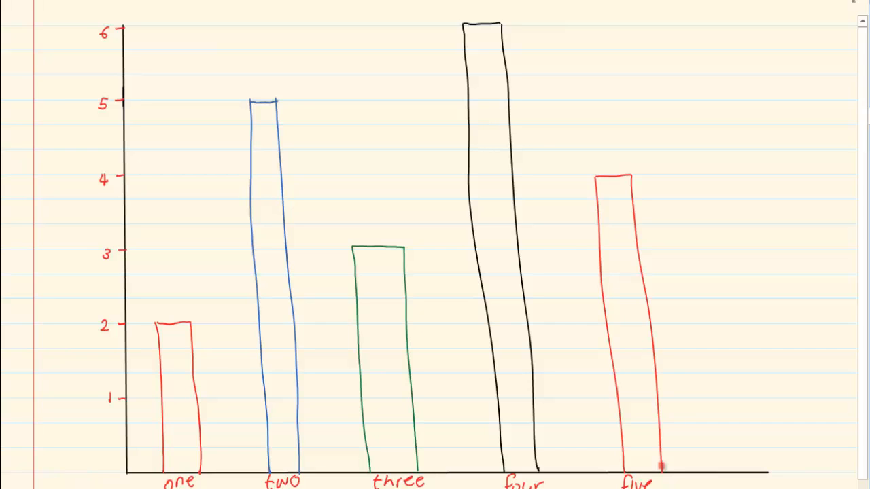
{"action": "mouse_move", "coordinate": [579, 467]}
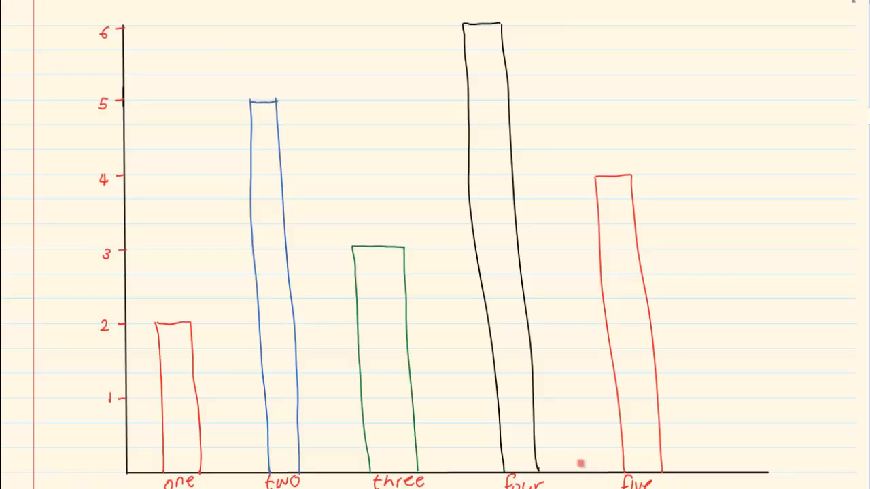
- Handwrite the title 'Service' above the bar graph in red
{"action": "scroll", "scroll_direction": "down", "scroll_amount": 3}
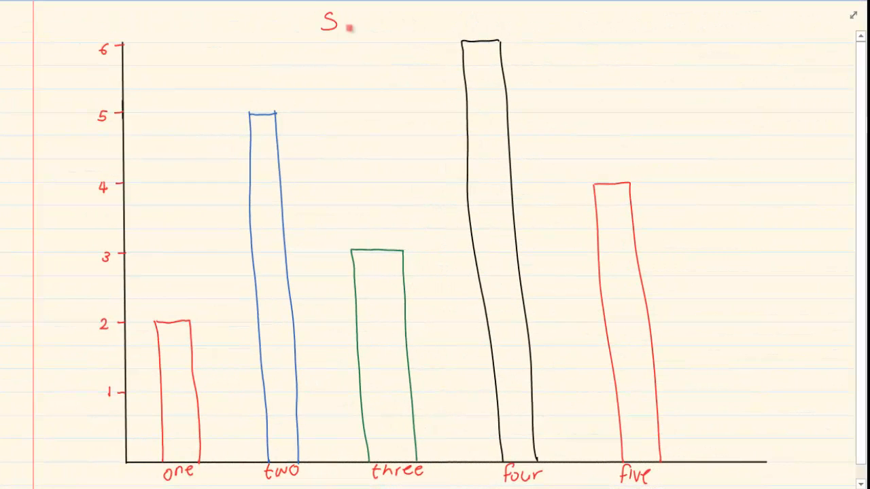
{"action": "type", "text": "ervice"}
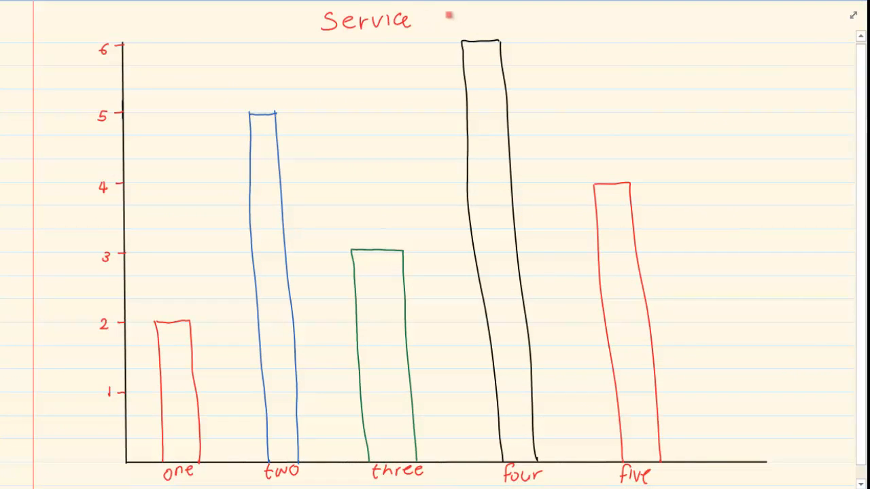
{"action": "type", "text": "Rank"}
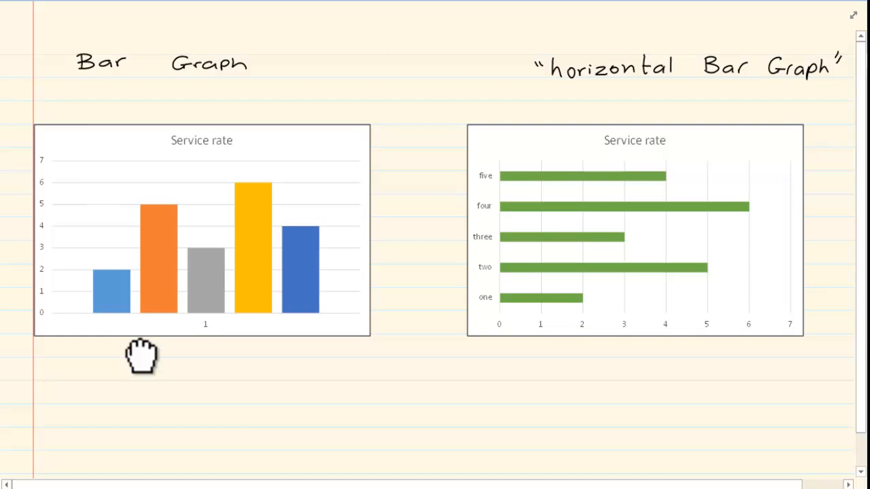
- Label the vertical graph's bars one, two, three, four, five in red handwriting
{"action": "scroll", "scroll_direction": "up", "scroll_amount": 3}
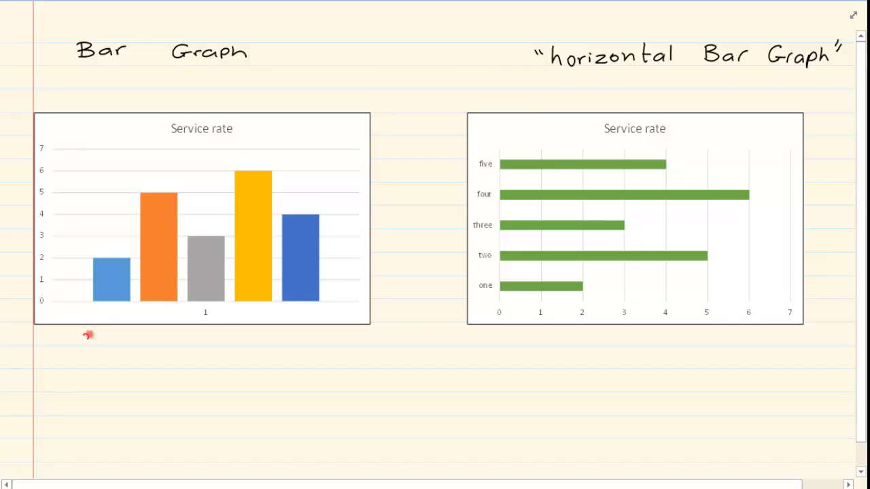
{"action": "type", "text": "one"}
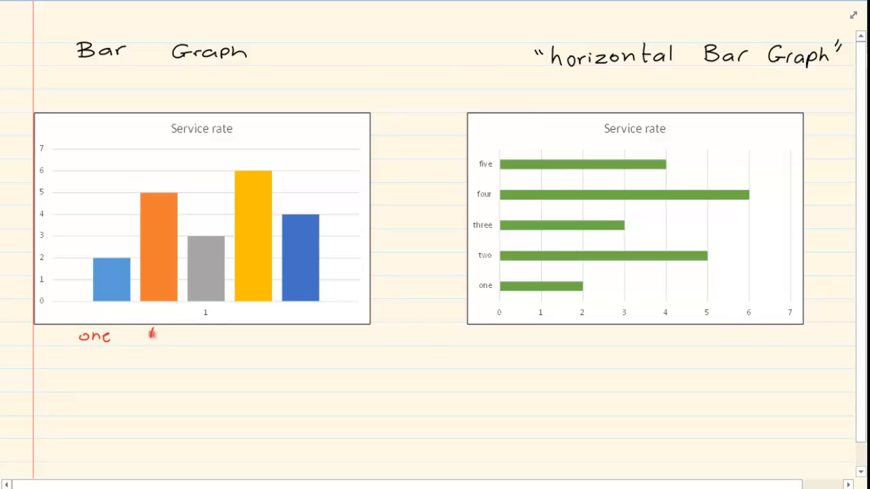
{"action": "type", "text": "two three fo"}
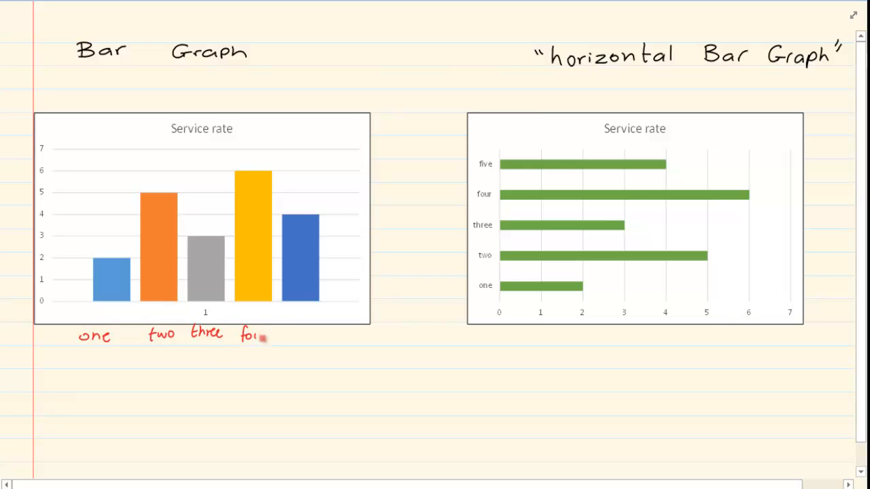
{"action": "type", "text": "five"}
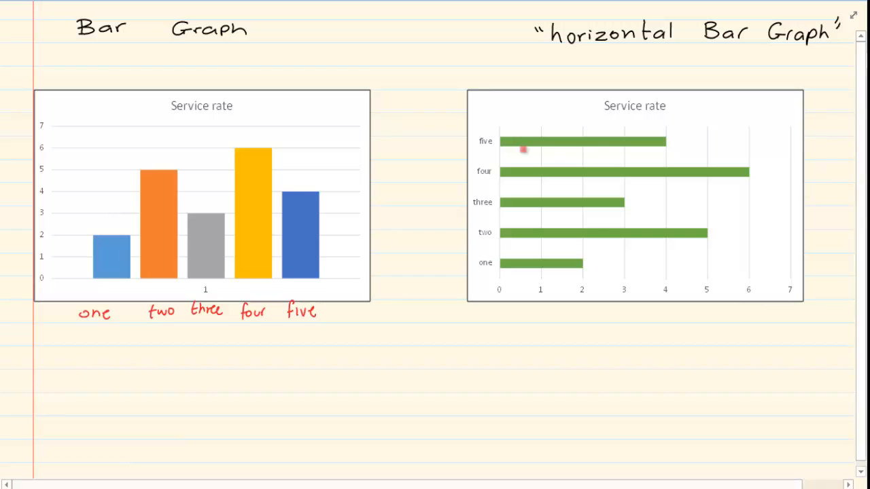
{"action": "mouse_move", "coordinate": [483, 134]}
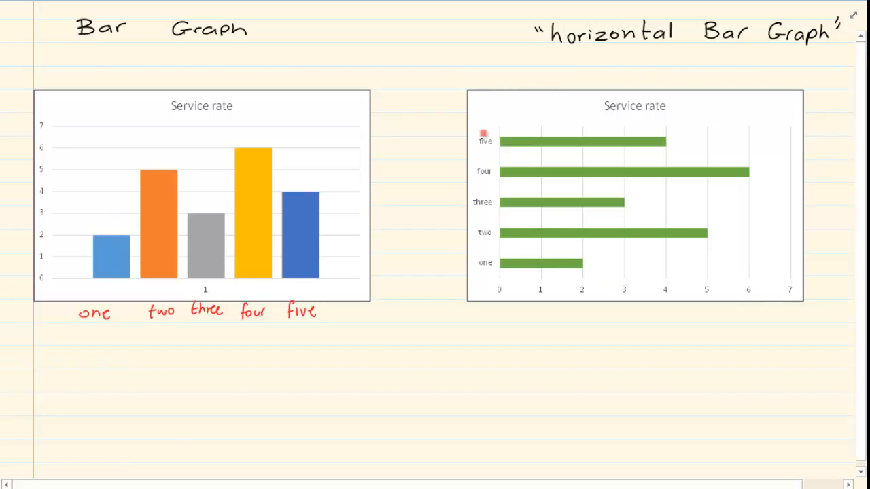
- Circle the horizontal chart's category labels one to five in red
{"action": "left_click_drag", "start_coordinate": [486, 126], "coordinate": [501, 245]}
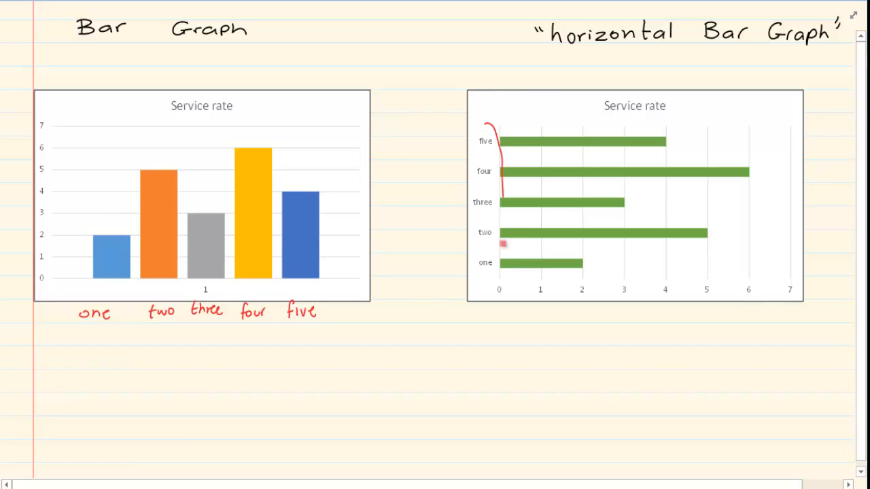
{"action": "left_click_drag", "start_coordinate": [502, 122], "coordinate": [486, 272]}
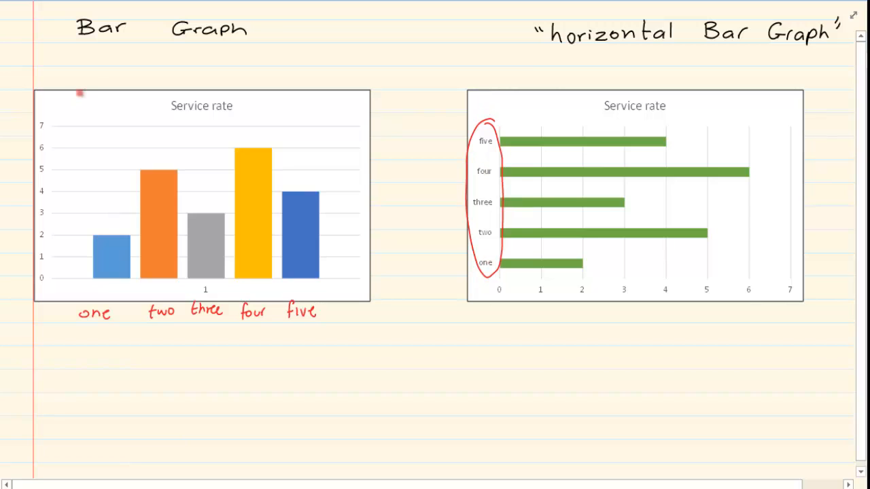
{"action": "mouse_move", "coordinate": [133, 349]}
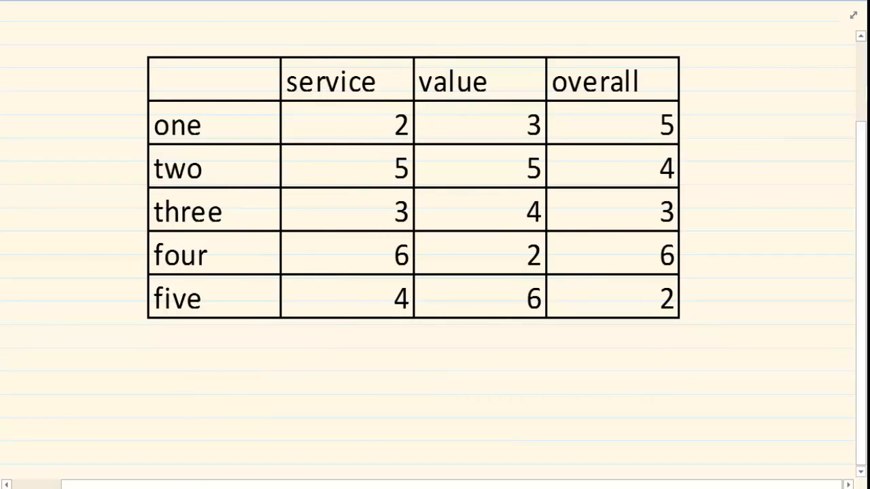
- Title a page 'compound bar graph' and draw axes with a red 1–7 scale
{"action": "type", "text": "20"}
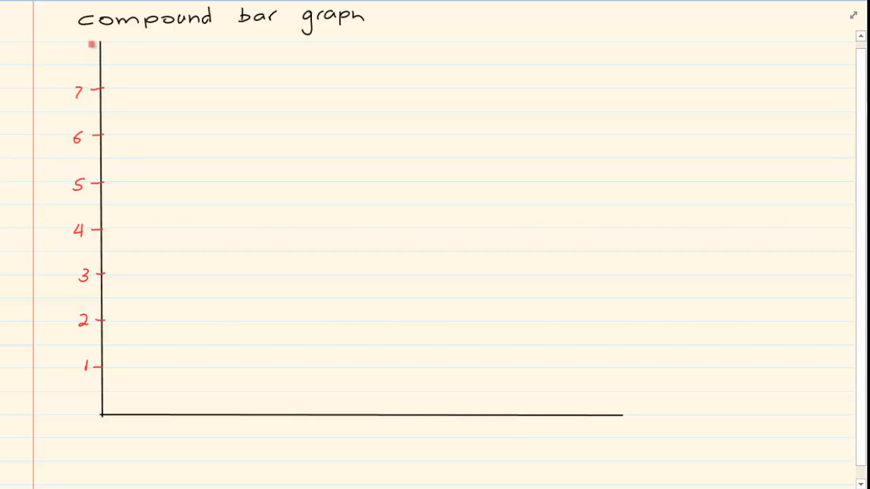
- Add a red tick labelled 8 at the top of the y-axis
{"action": "type", "text": "8"}
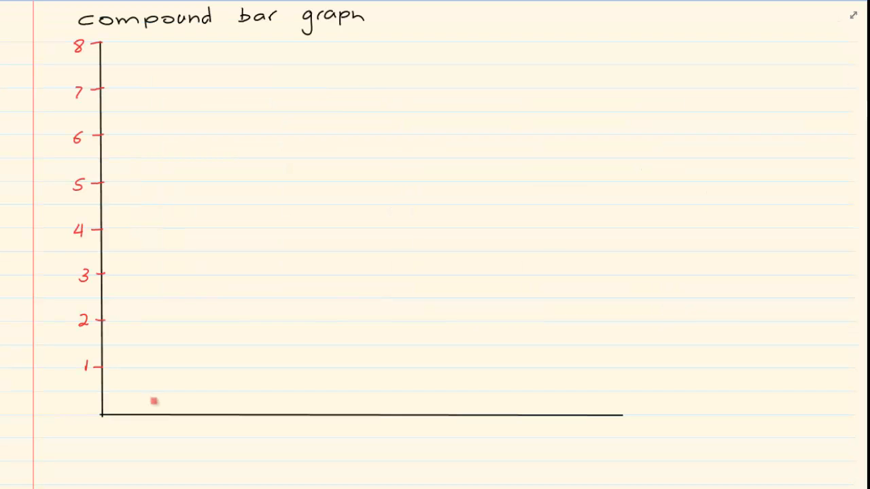
- Draw a red bar of height 2 beside a blue bar of height 3
{"action": "left_click_drag", "start_coordinate": [134, 407], "coordinate": [134, 322]}
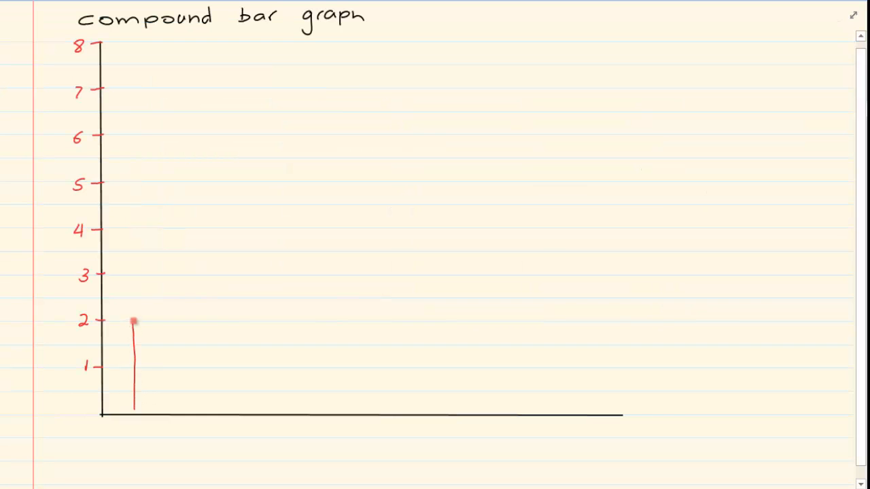
{"action": "left_click_drag", "start_coordinate": [133, 323], "coordinate": [153, 408]}
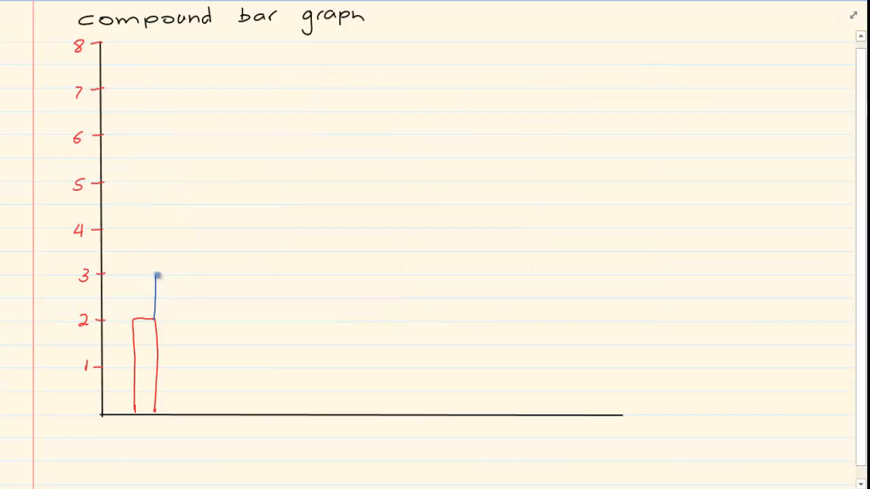
{"action": "left_click_drag", "start_coordinate": [156, 275], "coordinate": [187, 414]}
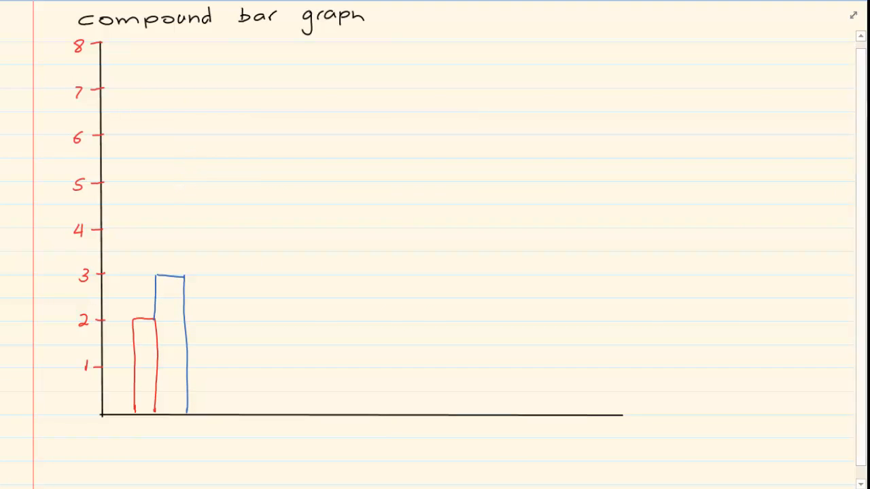
{"action": "left_click_drag", "start_coordinate": [187, 275], "coordinate": [190, 184]}
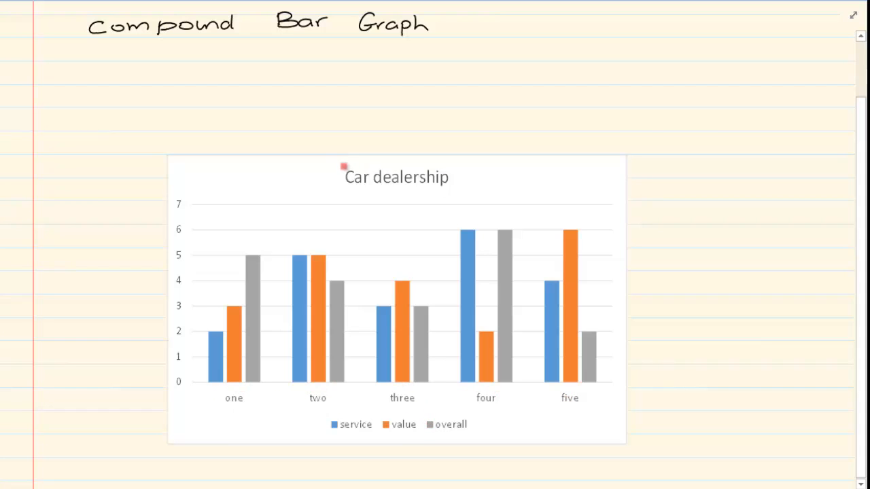
- Draw red curved brackets around the 'Car dealership' chart title
{"action": "left_click_drag", "start_coordinate": [343, 170], "coordinate": [460, 202]}
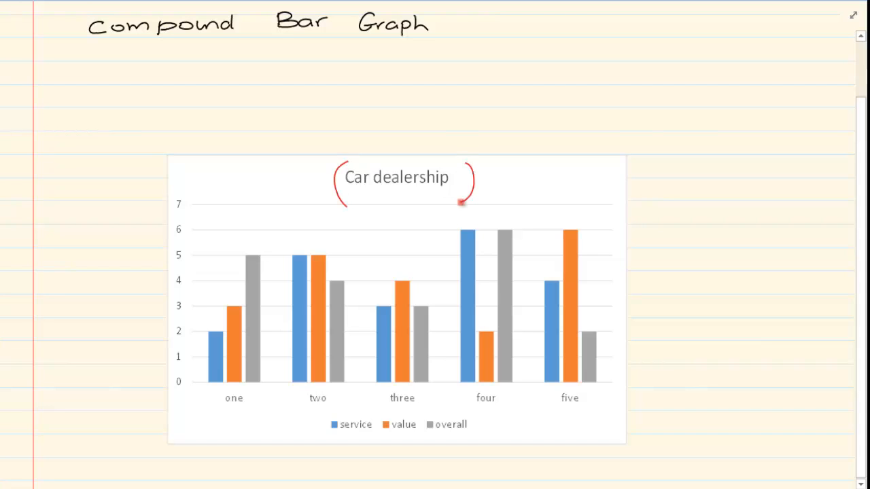